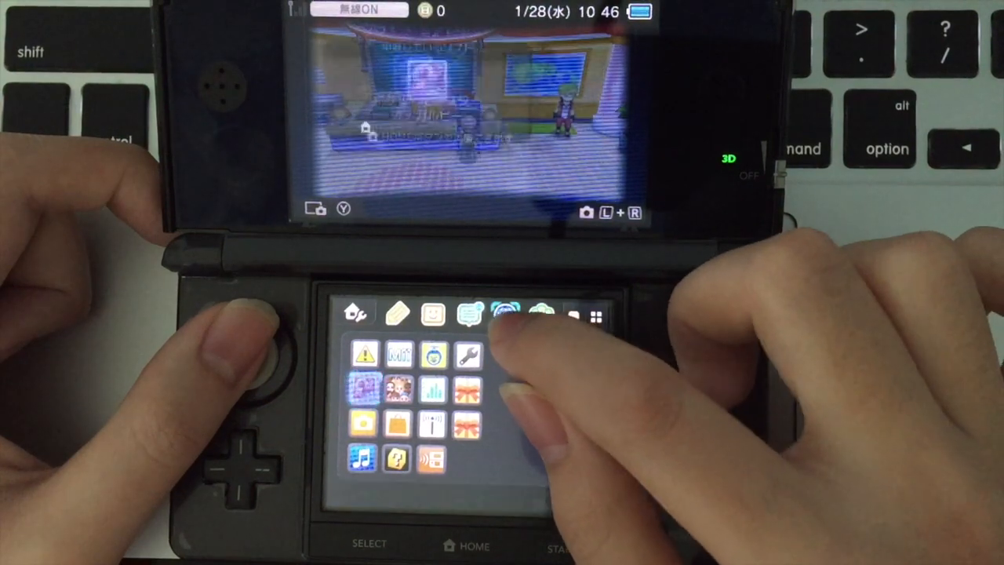
# Launch the Internet Browser from the HOME Menu and bring up the URL entry keyboard.
pyautogui.click(499, 314)
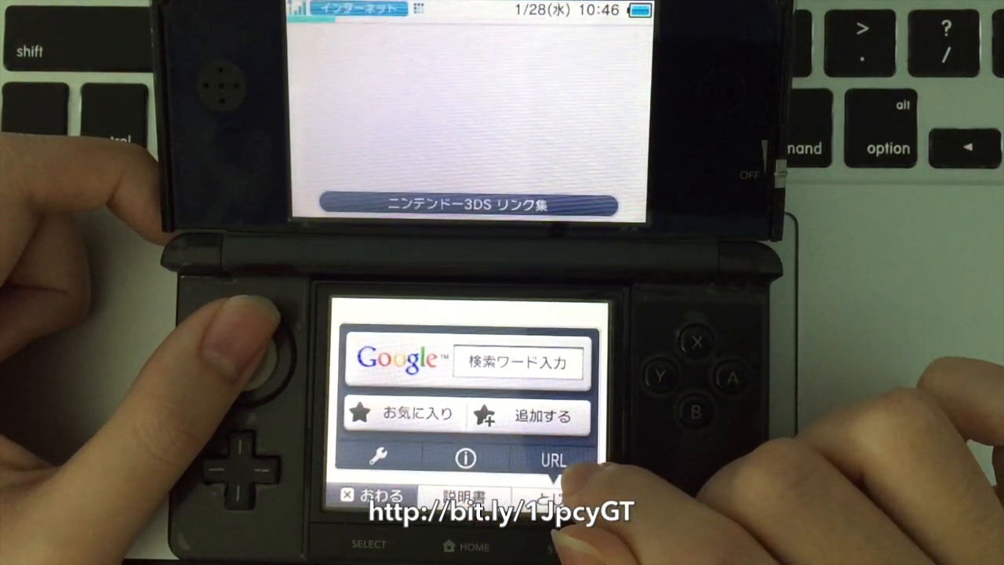
pyautogui.click(552, 461)
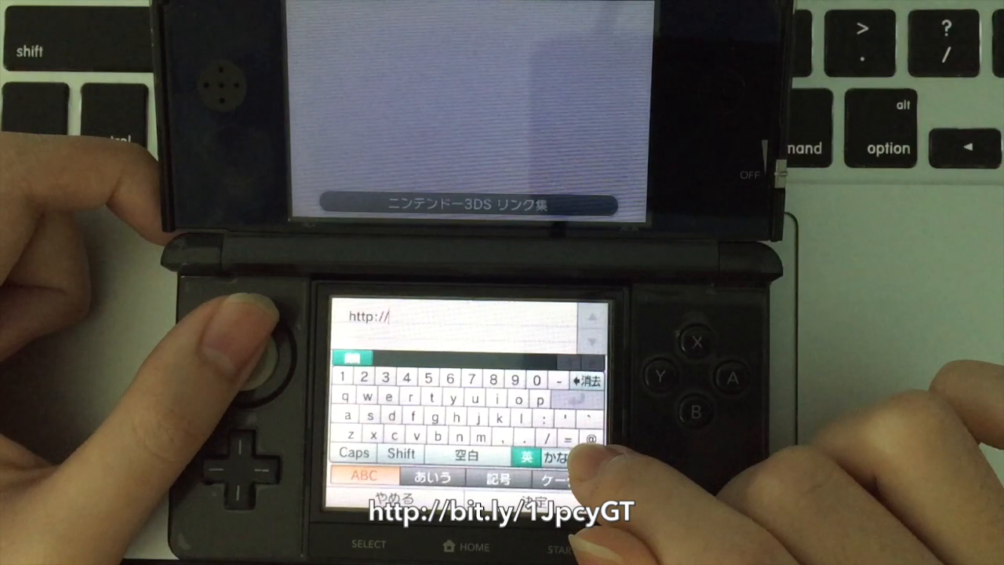
# Enter and load the bit.ly exploit link, waiting until the error dialog appears.
pyautogui.click(584, 381)
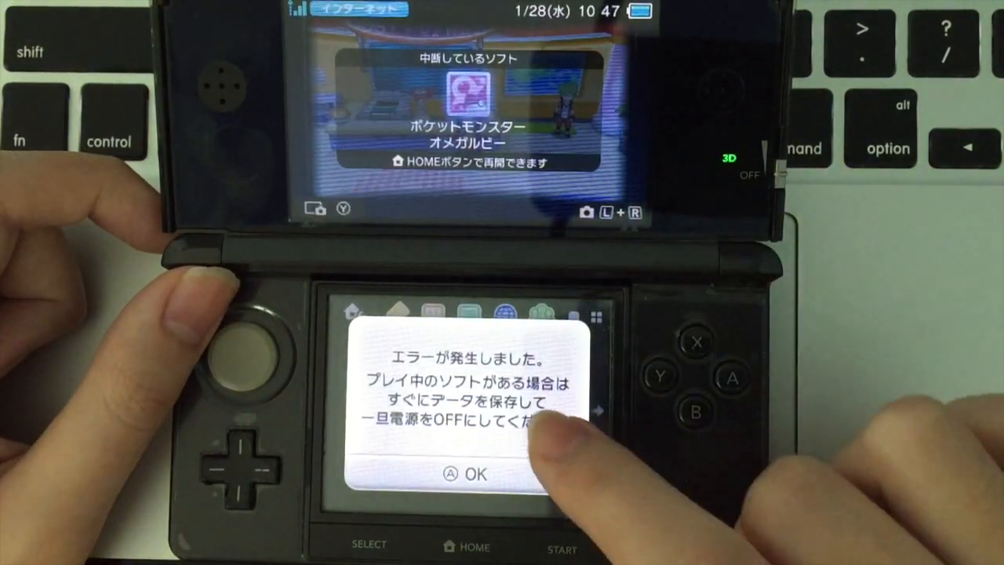
# Dismiss the error dialog to return to the HOME Menu with Pokémon Omega Ruby suspended.
pyautogui.click(462, 473)
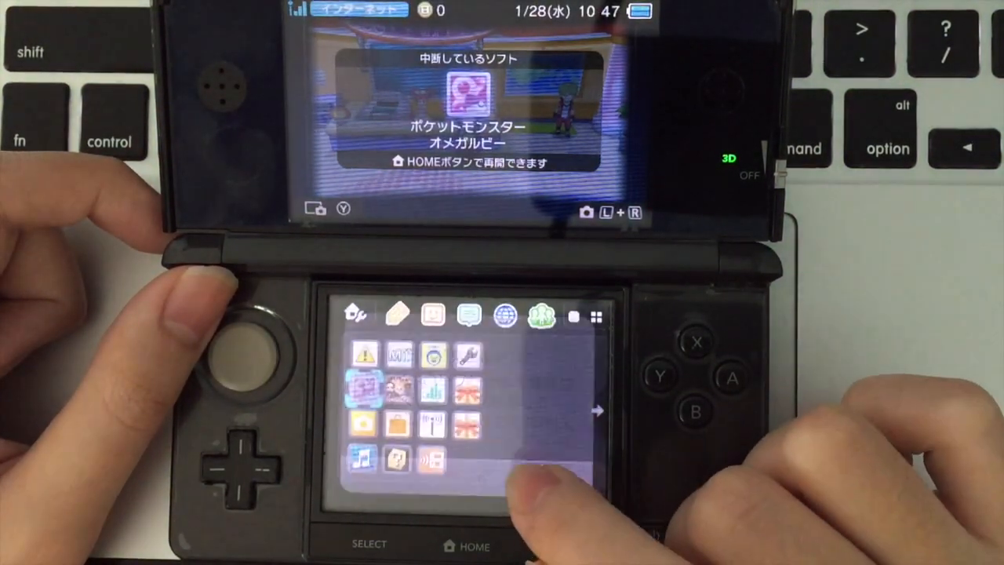